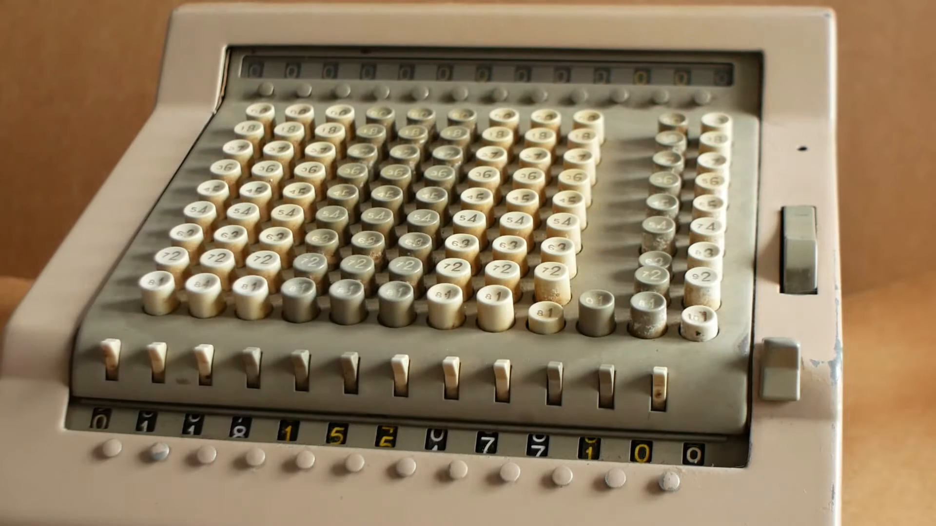
click(334, 286)
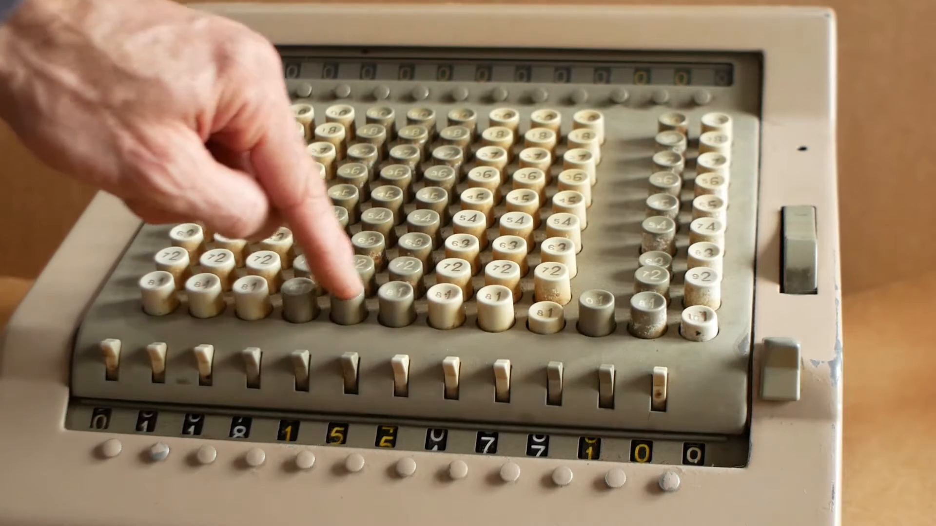